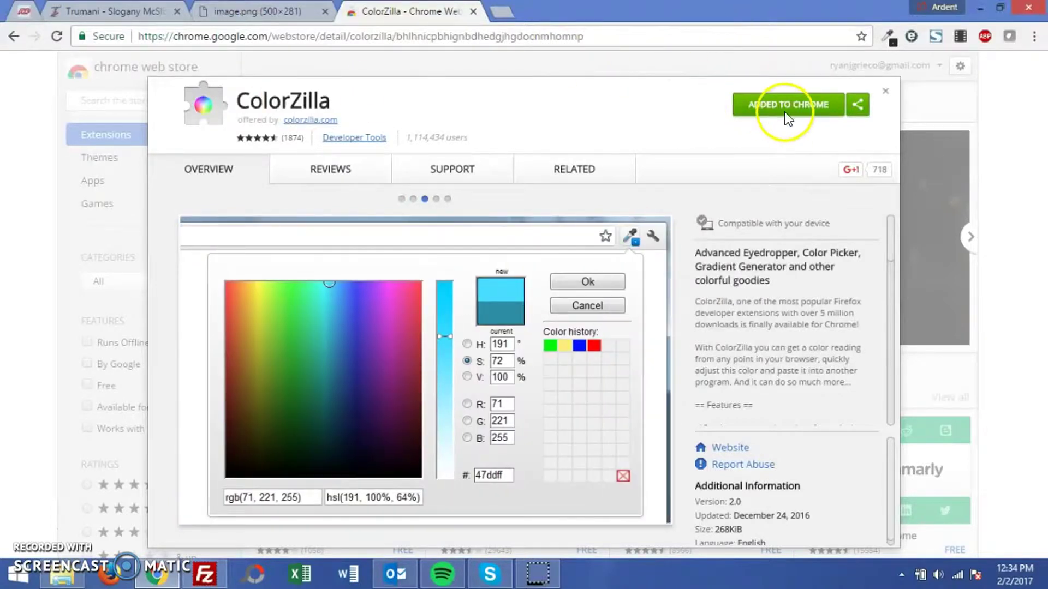
mouse_move(112, 15)
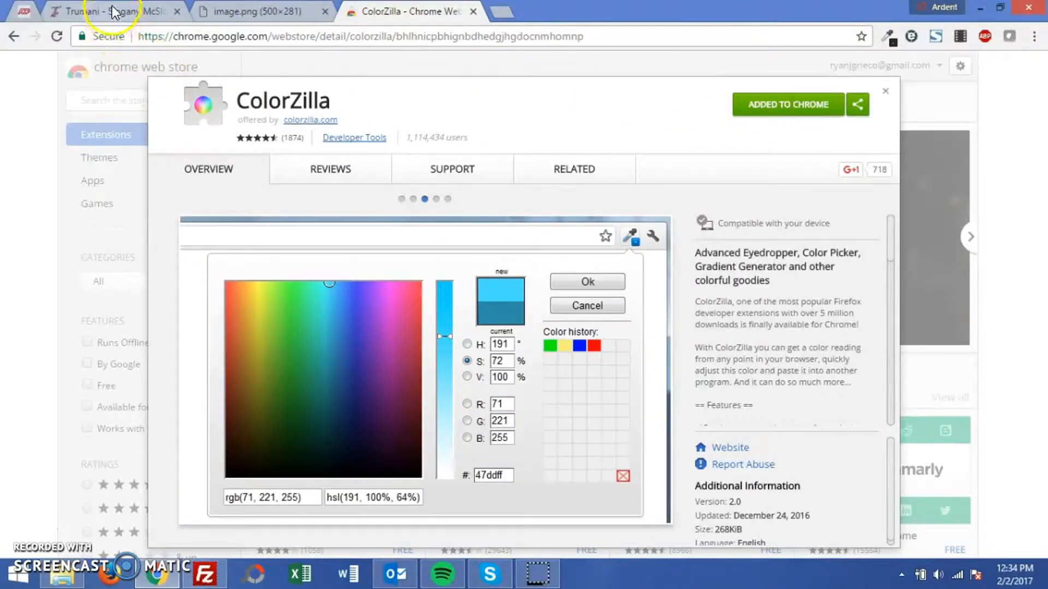
Switch to the Trumani website tab in Chrome
click(104, 12)
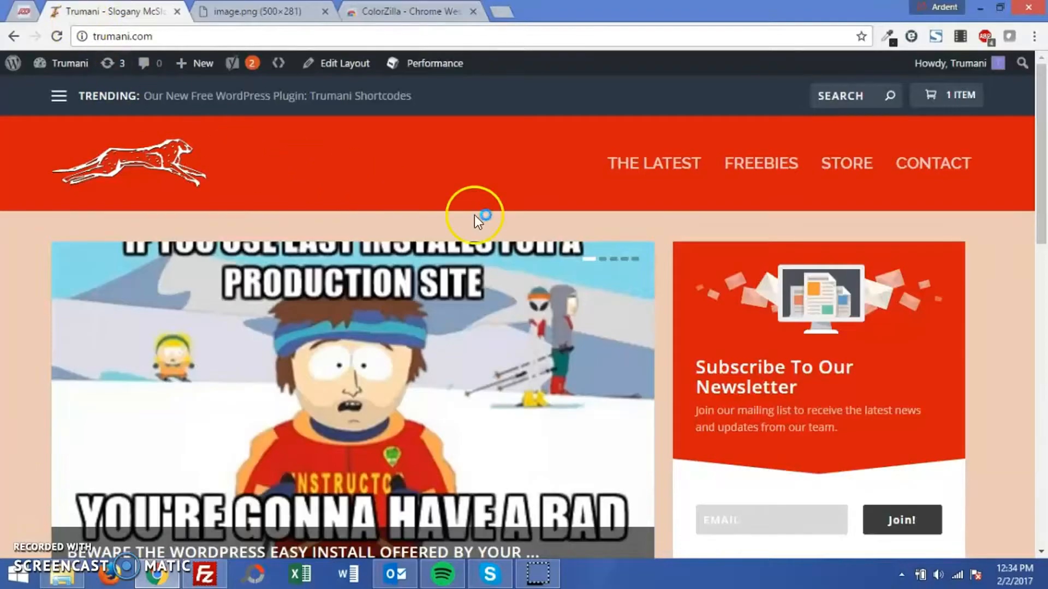
mouse_move(458, 174)
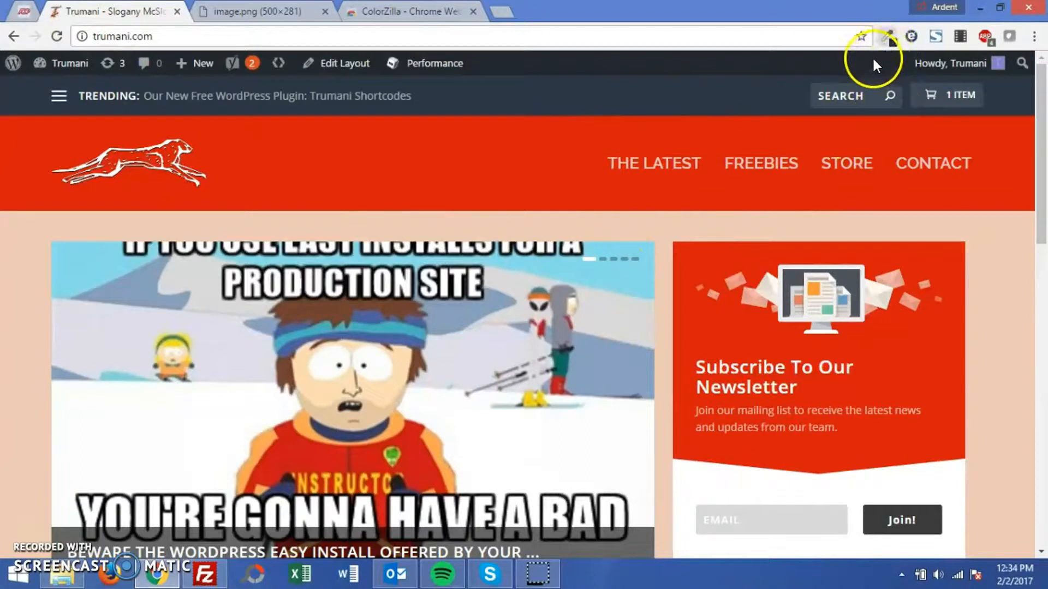
Pick the newsletter panel's red #D61A09 from the Trumani page with ColorZilla's eyedropper
click(890, 35)
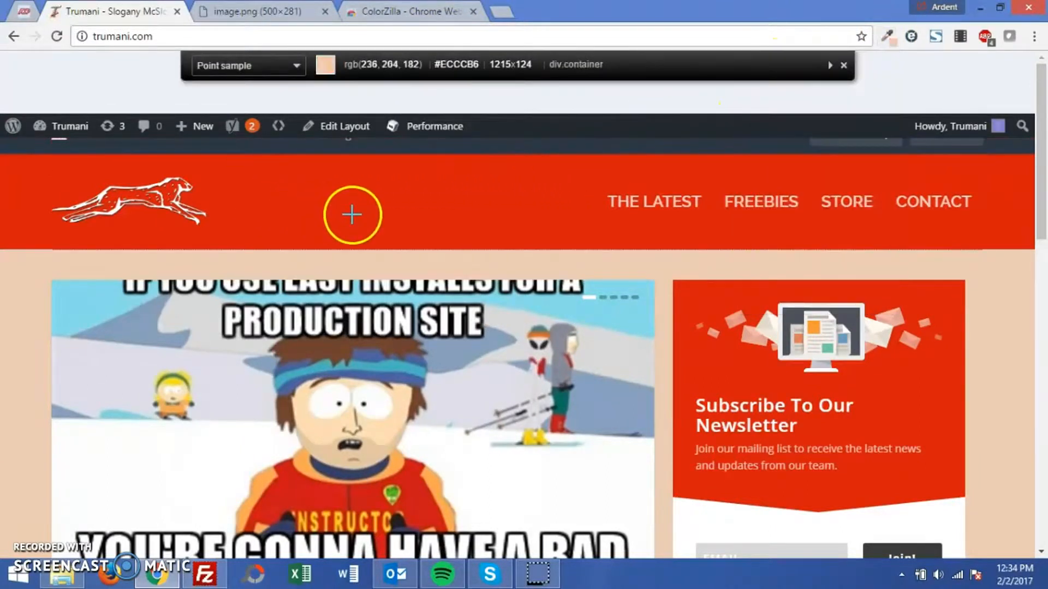
mouse_move(583, 273)
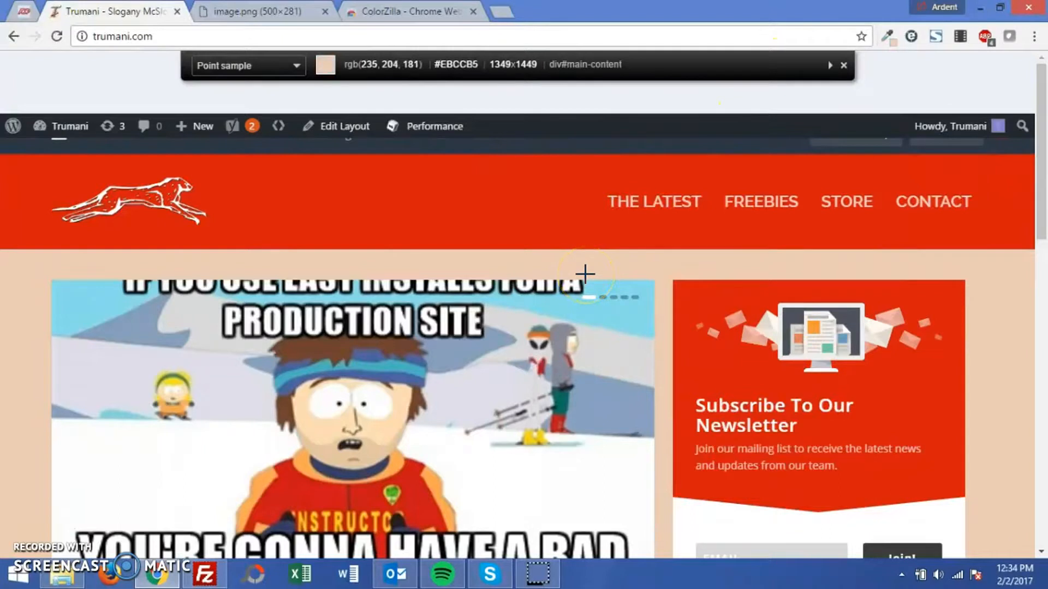
mouse_move(752, 272)
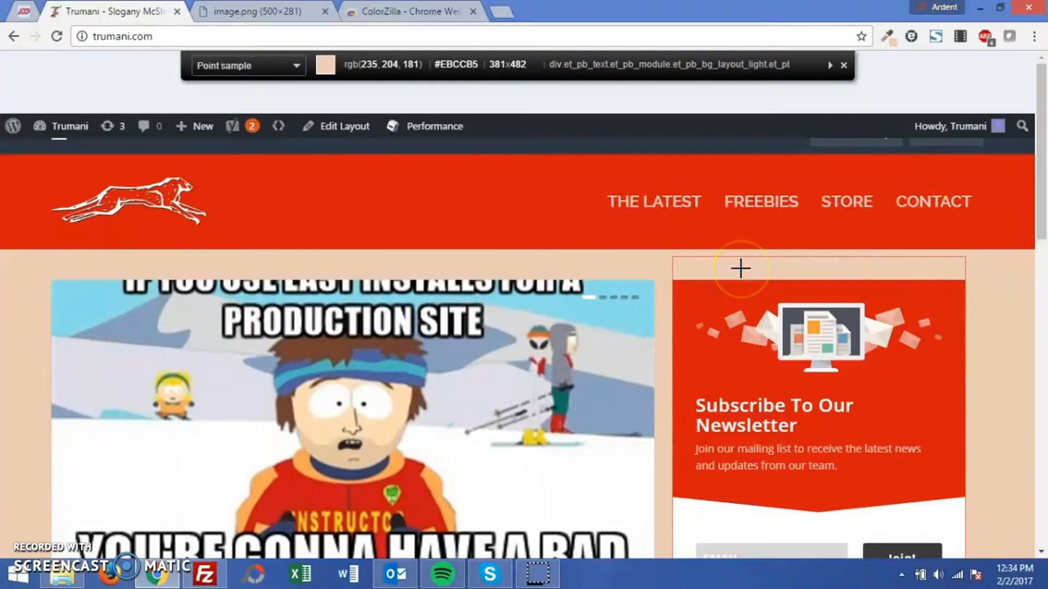
mouse_move(838, 276)
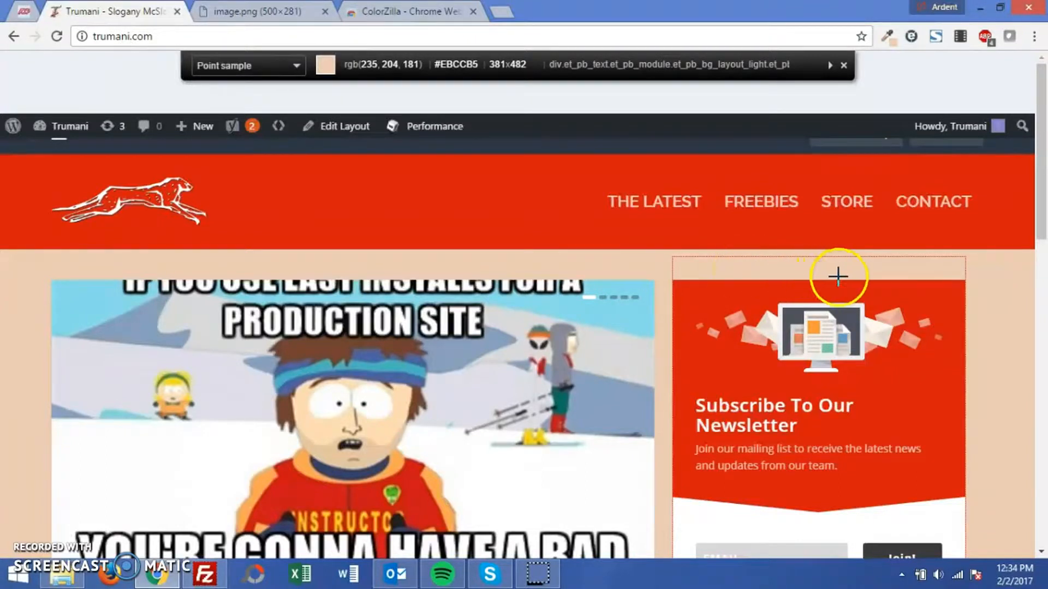
mouse_move(956, 390)
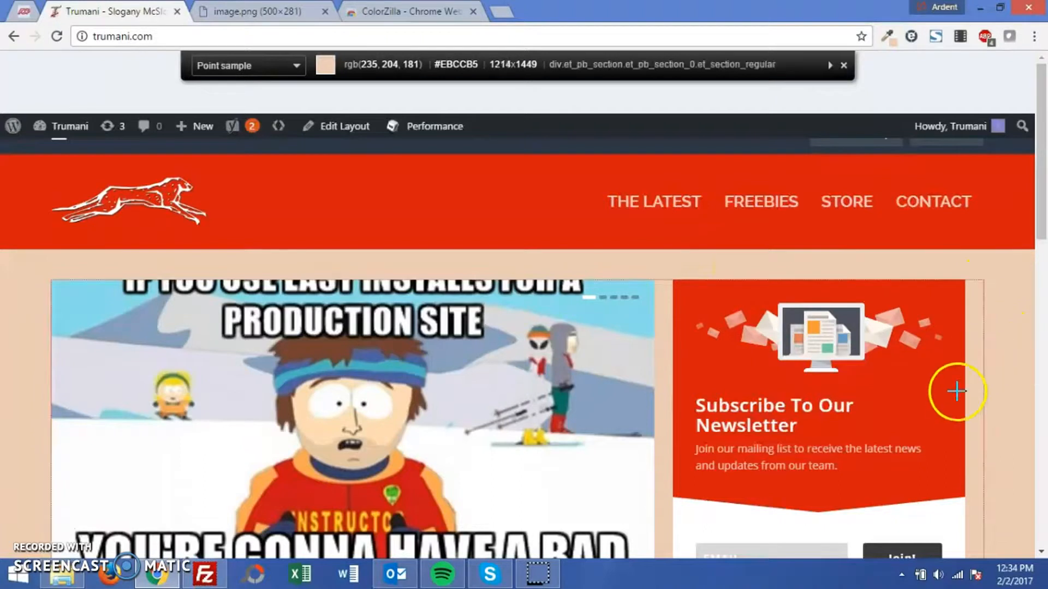
mouse_move(720, 372)
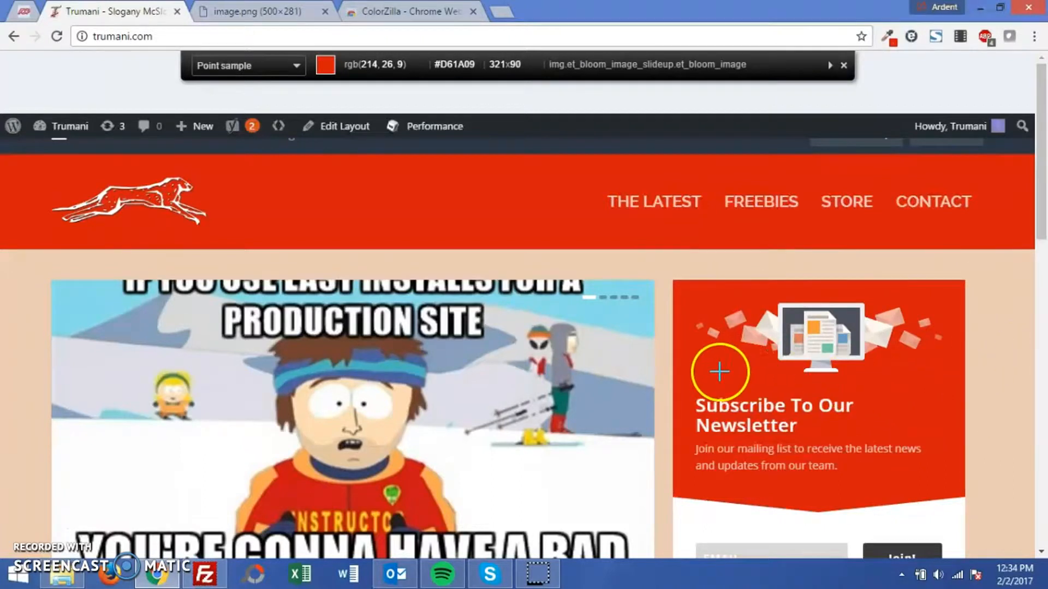
click(718, 371)
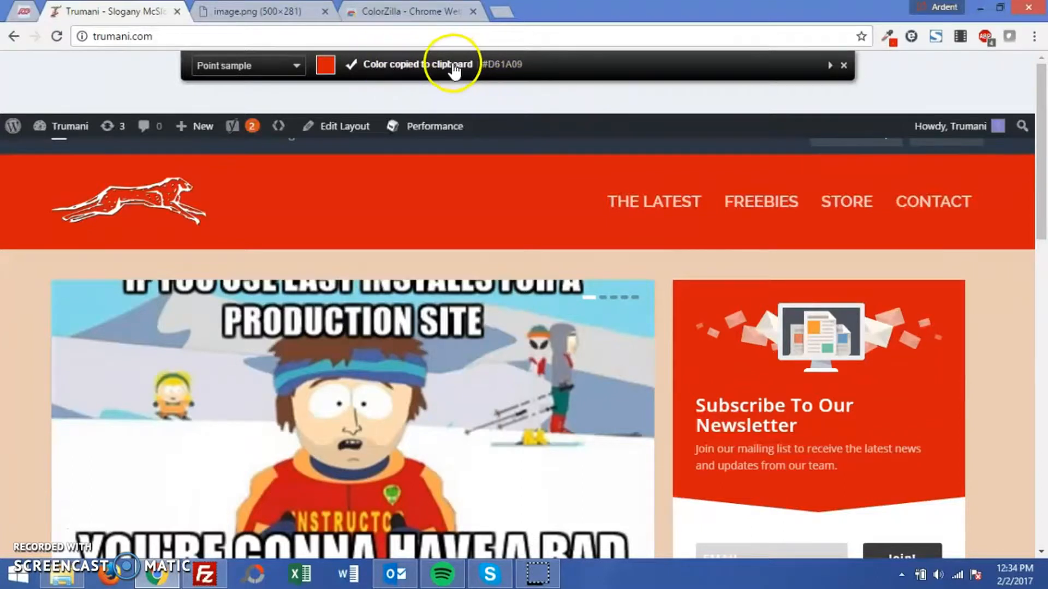
click(891, 34)
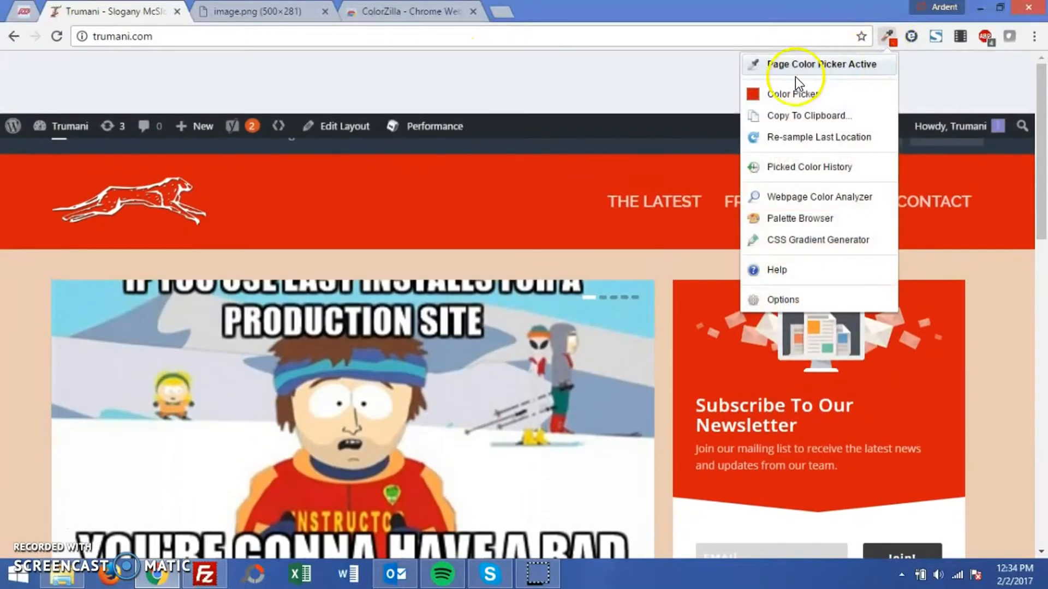
mouse_move(763, 104)
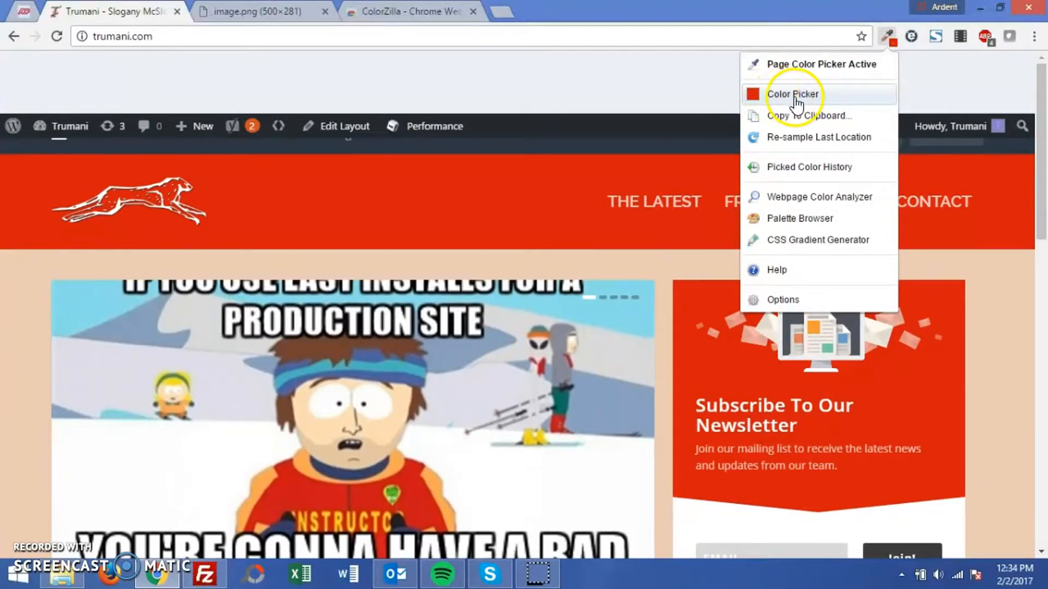
Preview pure red #FF0000 and beige #ECCCB6 from the Color Picker's colour history
click(793, 94)
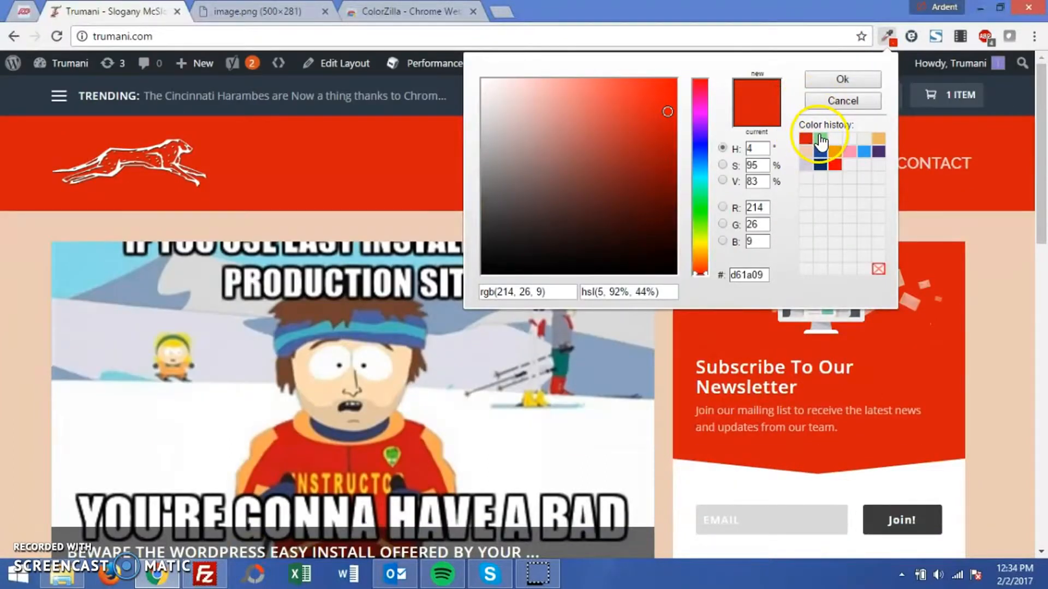
click(847, 154)
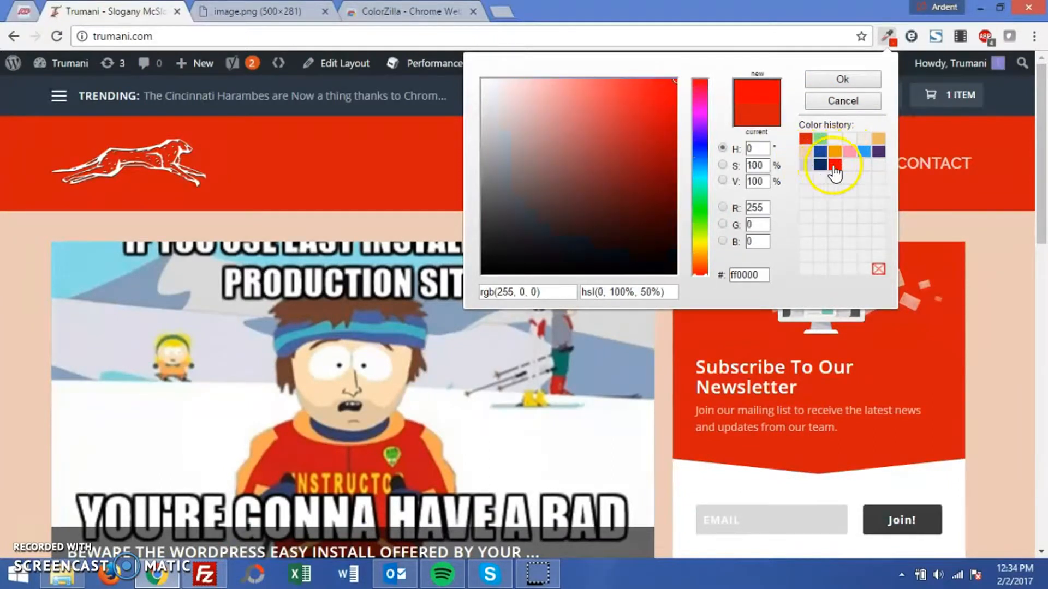
click(807, 138)
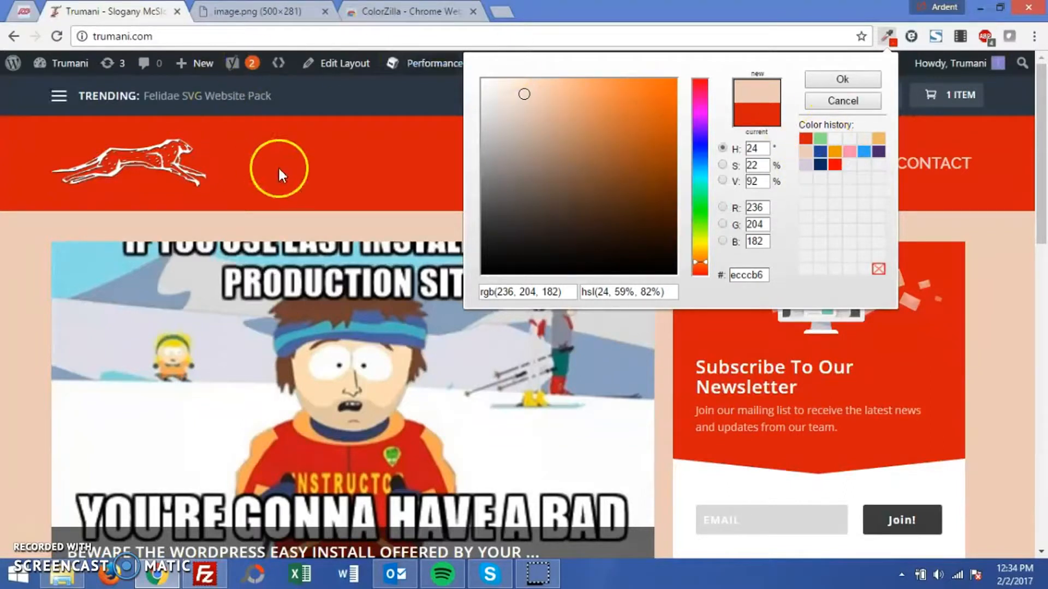
mouse_move(898, 155)
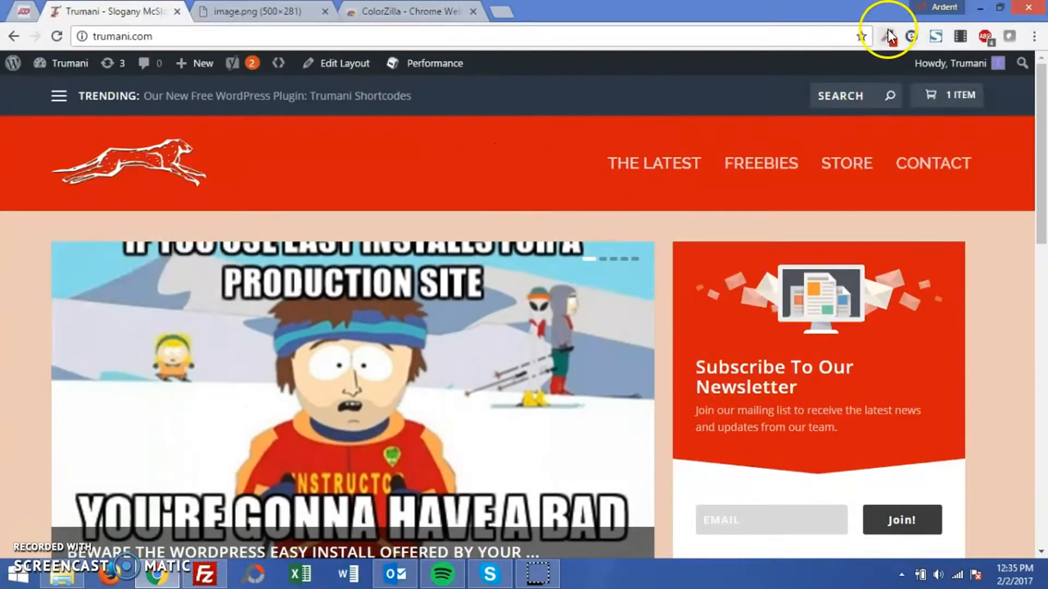
On the image.png tab, pick colours from the meme image with ColorZilla's eyedropper
click(890, 35)
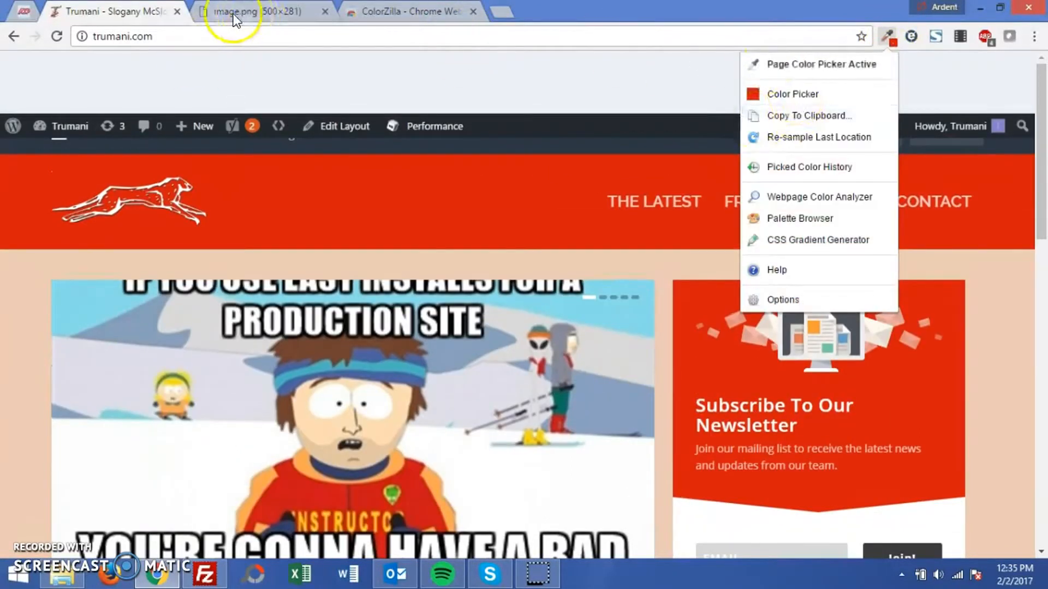
click(248, 11)
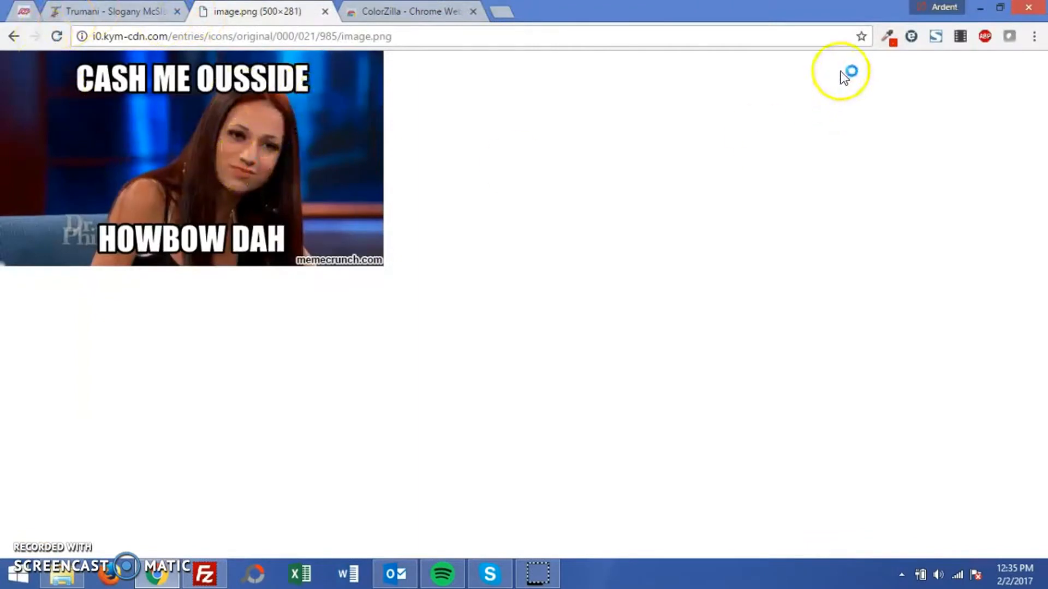
mouse_move(871, 43)
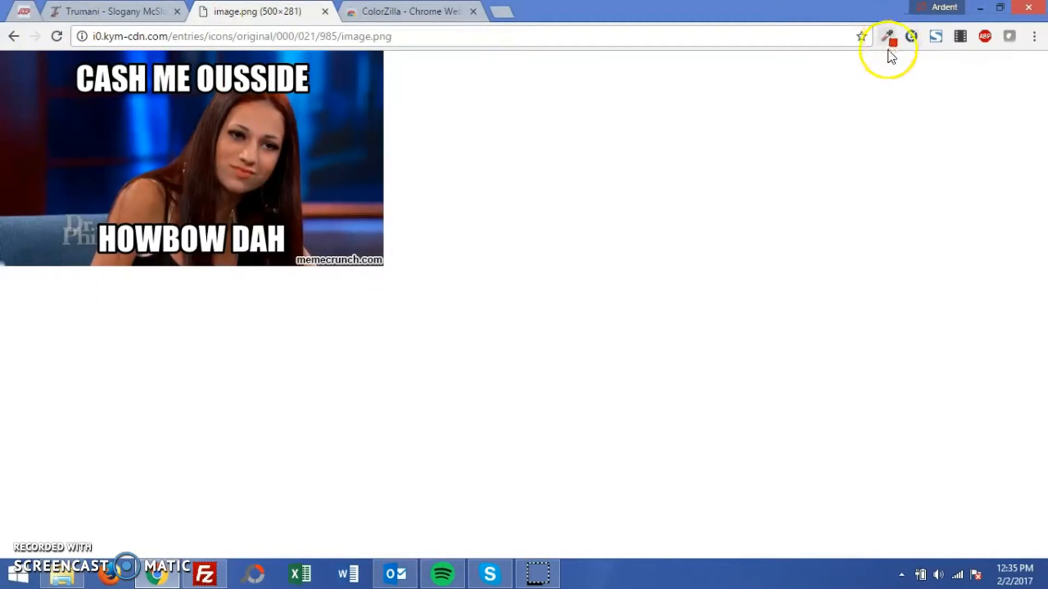
mouse_move(894, 65)
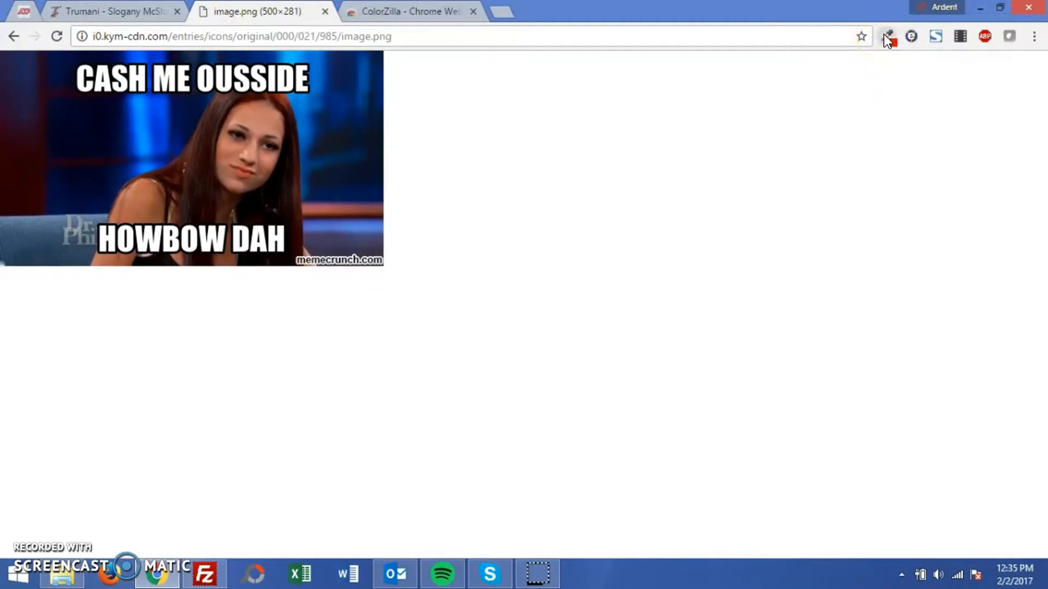
click(889, 36)
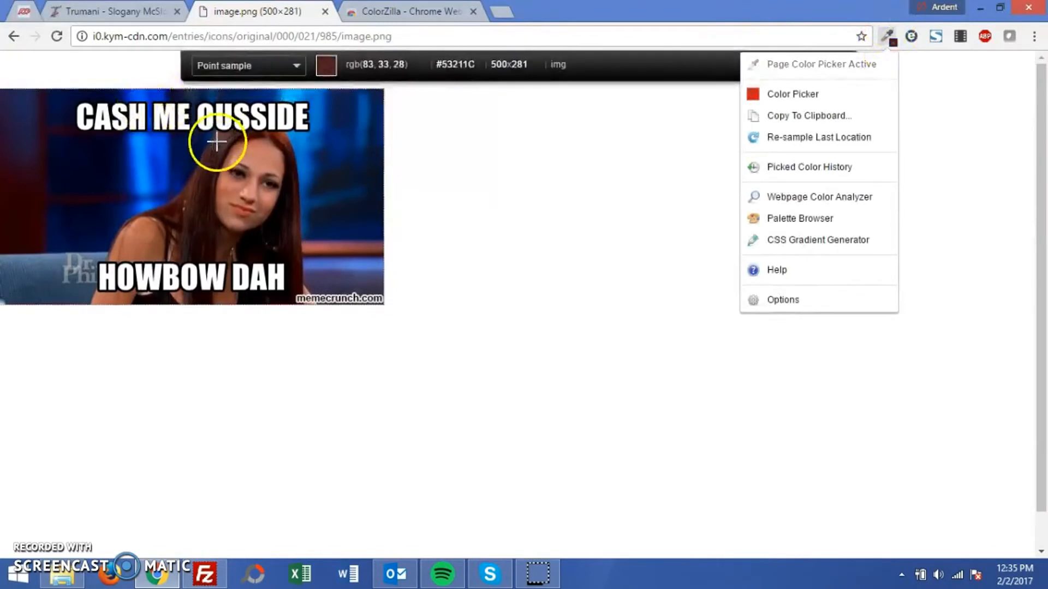
click(266, 134)
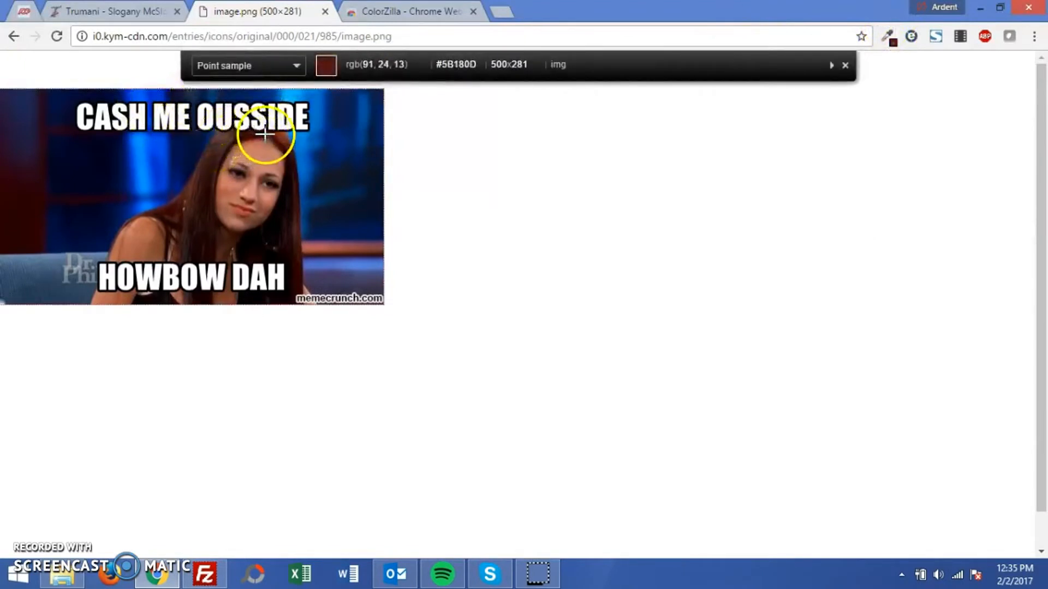
mouse_move(222, 140)
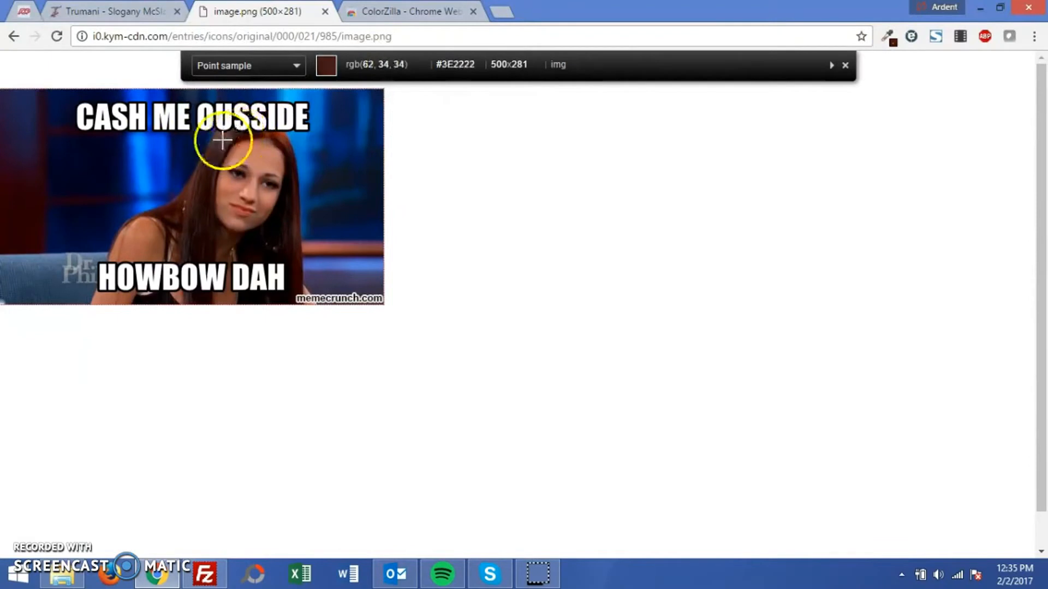
mouse_move(803, 97)
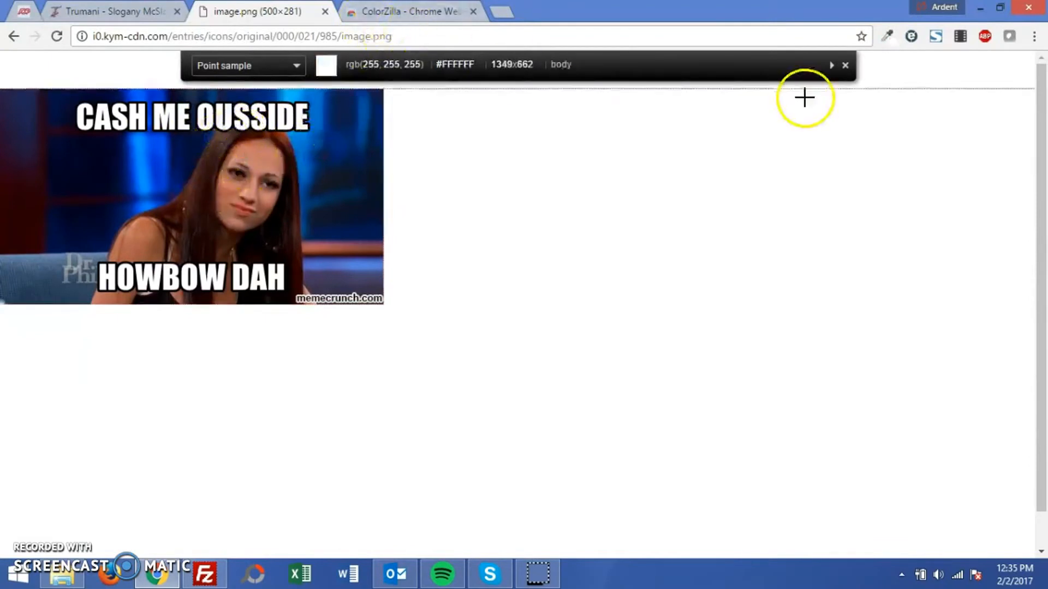
click(845, 65)
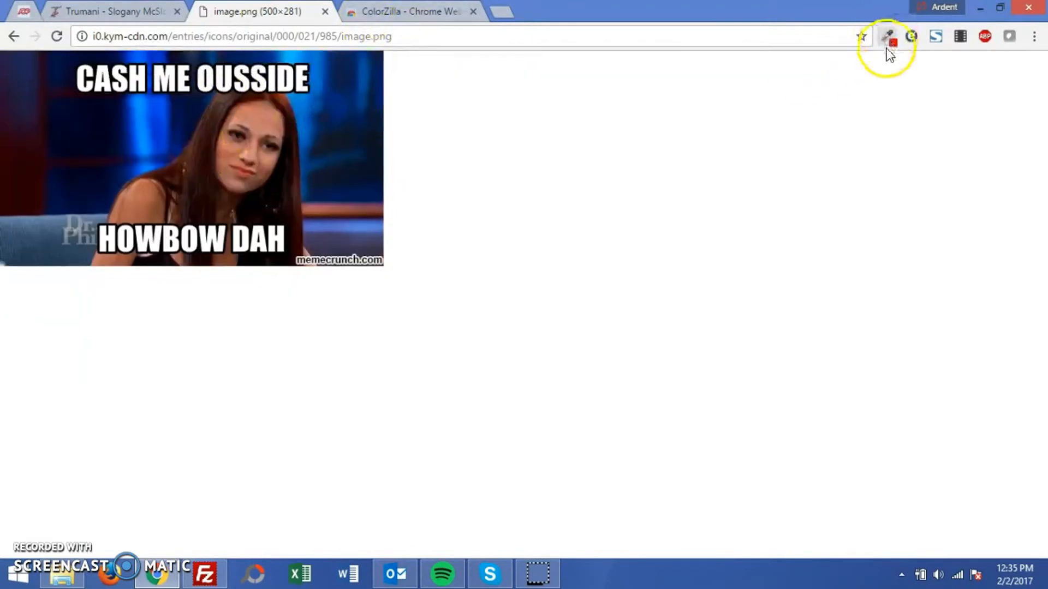
click(889, 35)
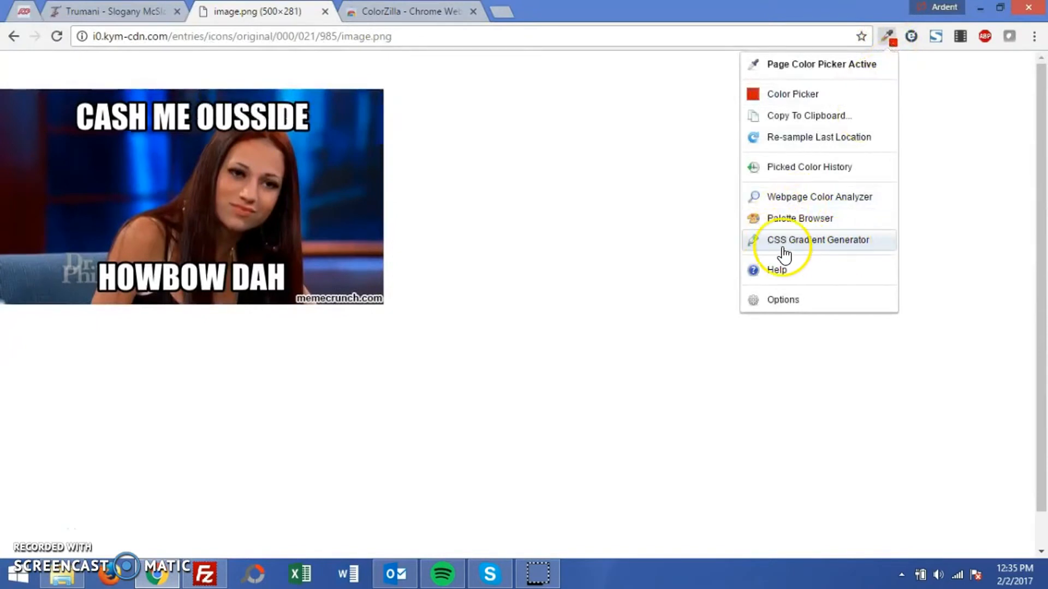
Open the CSS Gradient Generator and load the Blue Pipe #2 preset
click(817, 240)
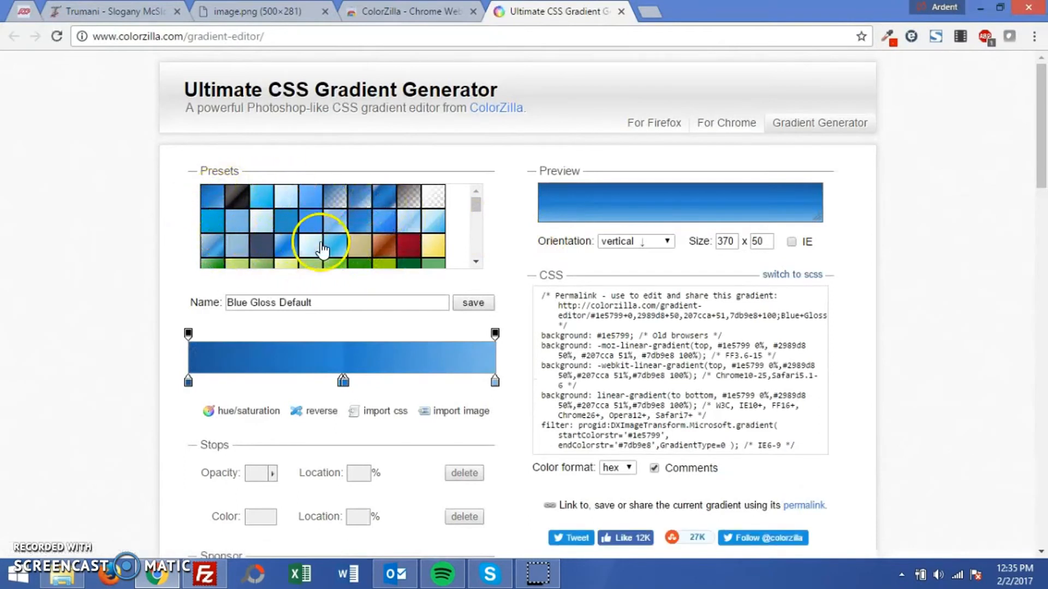
click(308, 247)
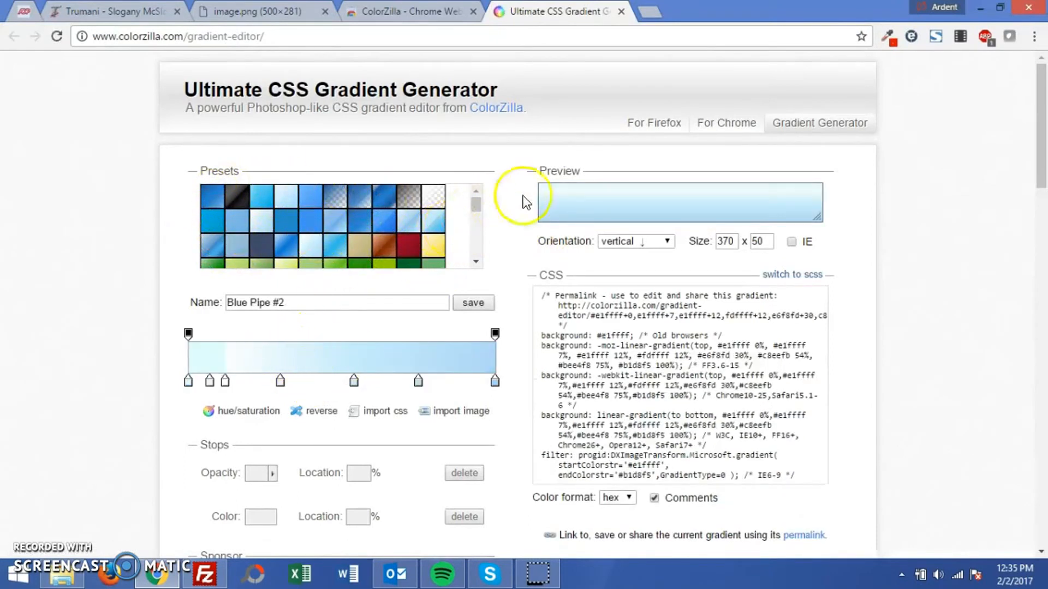
mouse_move(625, 220)
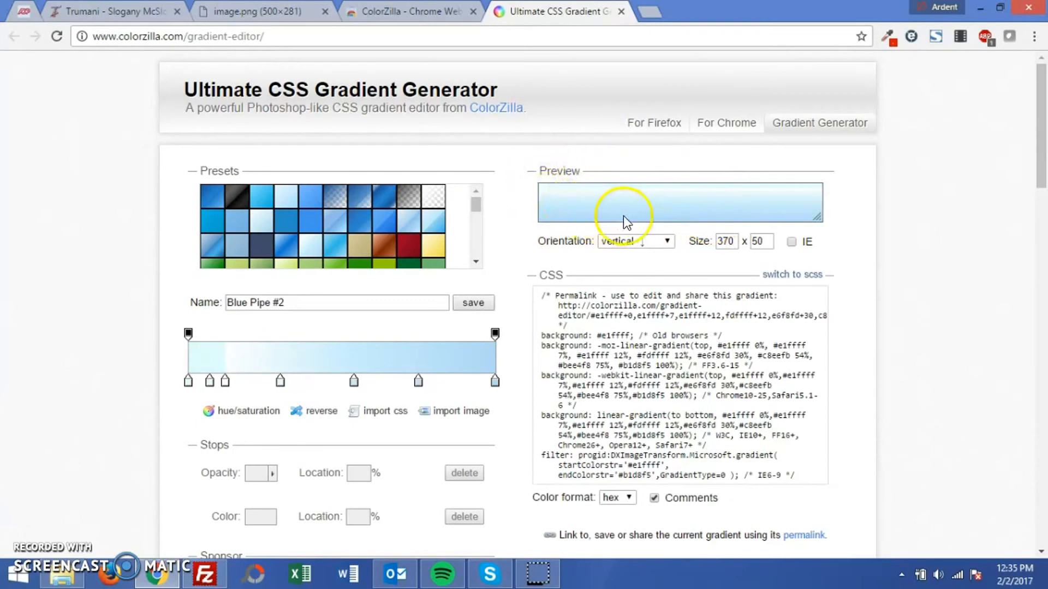
mouse_move(262, 361)
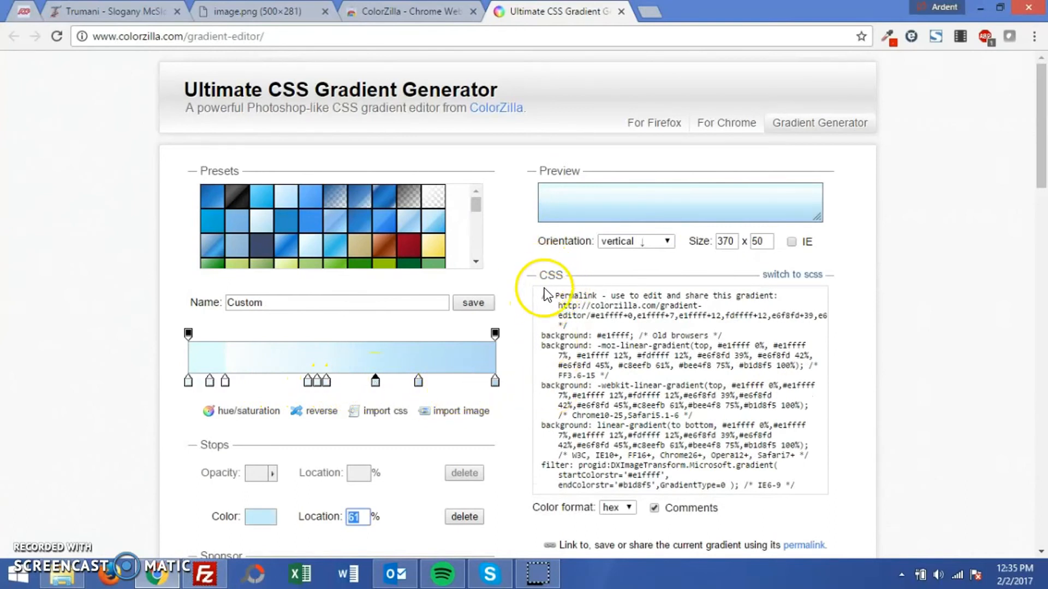
mouse_move(867, 344)
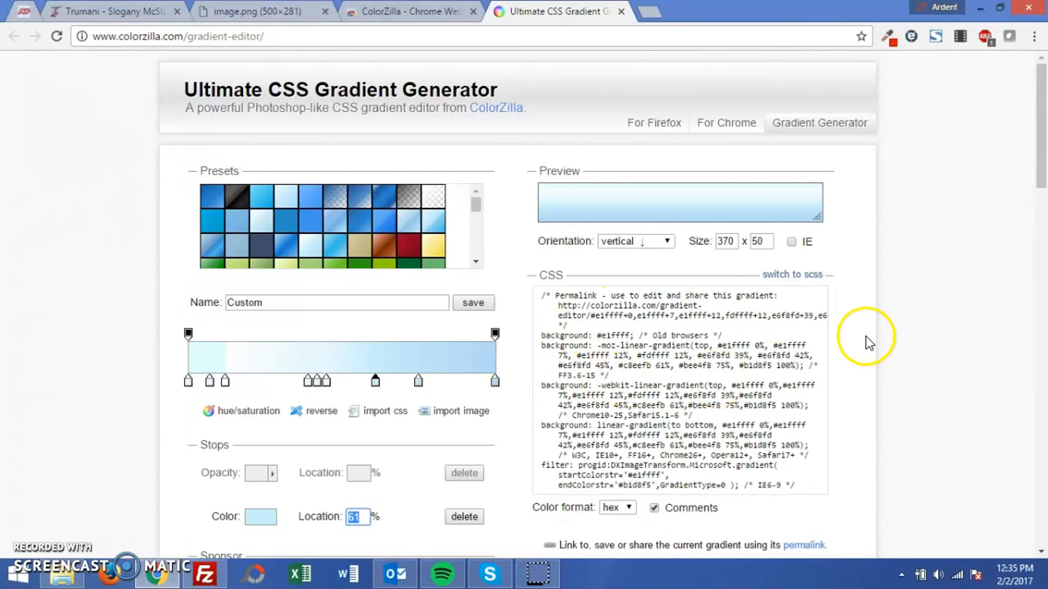
mouse_move(887, 52)
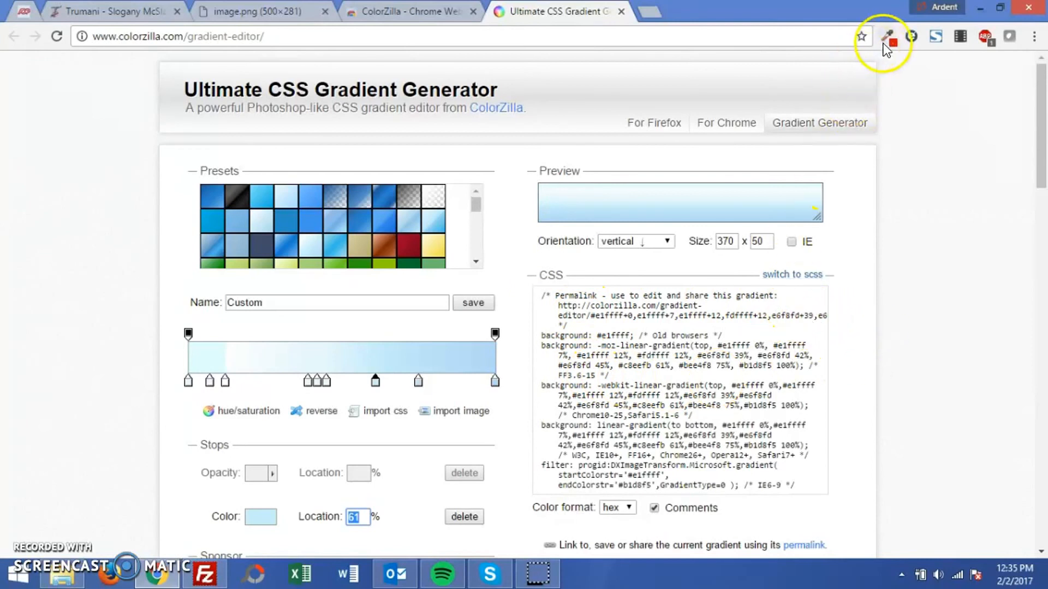